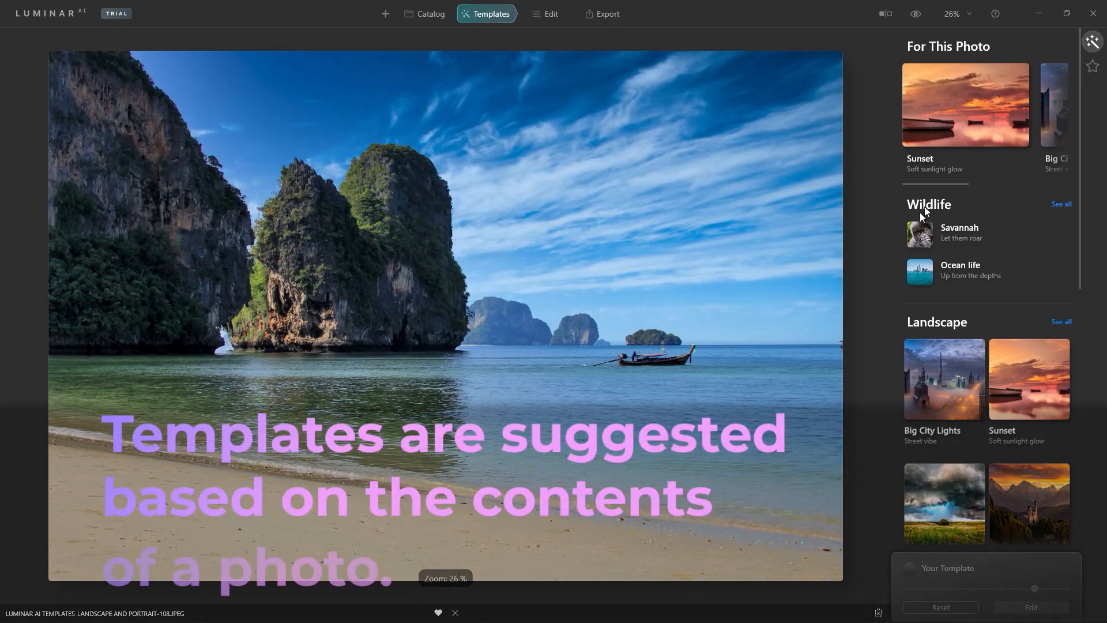
mouse_move(989, 138)
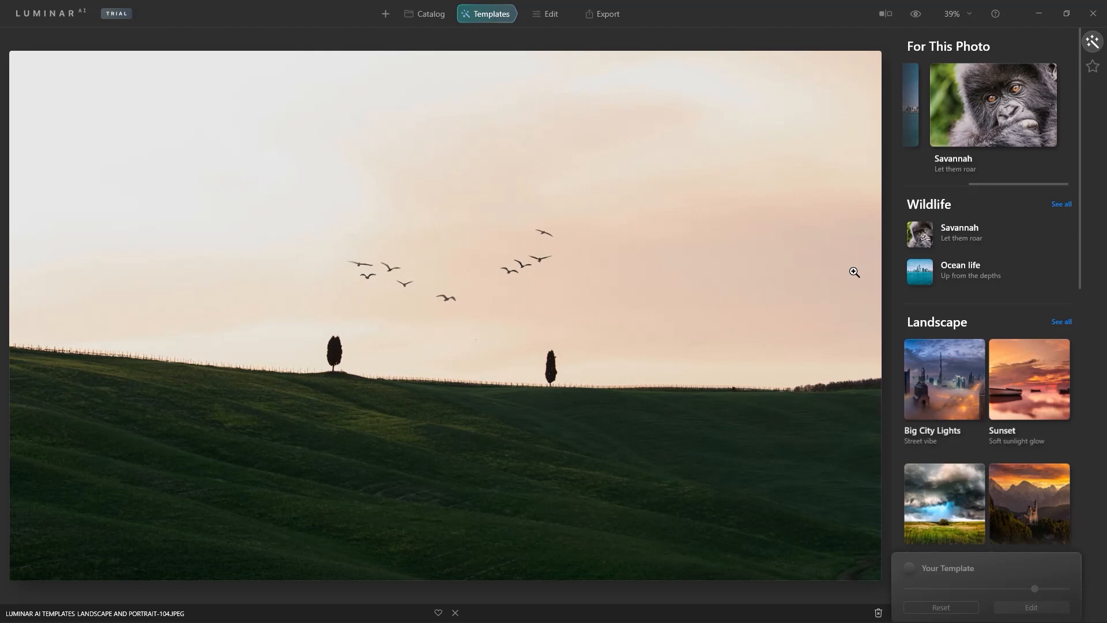
Apply the Sunset collection's Toscana pink sky to the hillside (after trying Argent) and compare with the original
left_click(1029, 380)
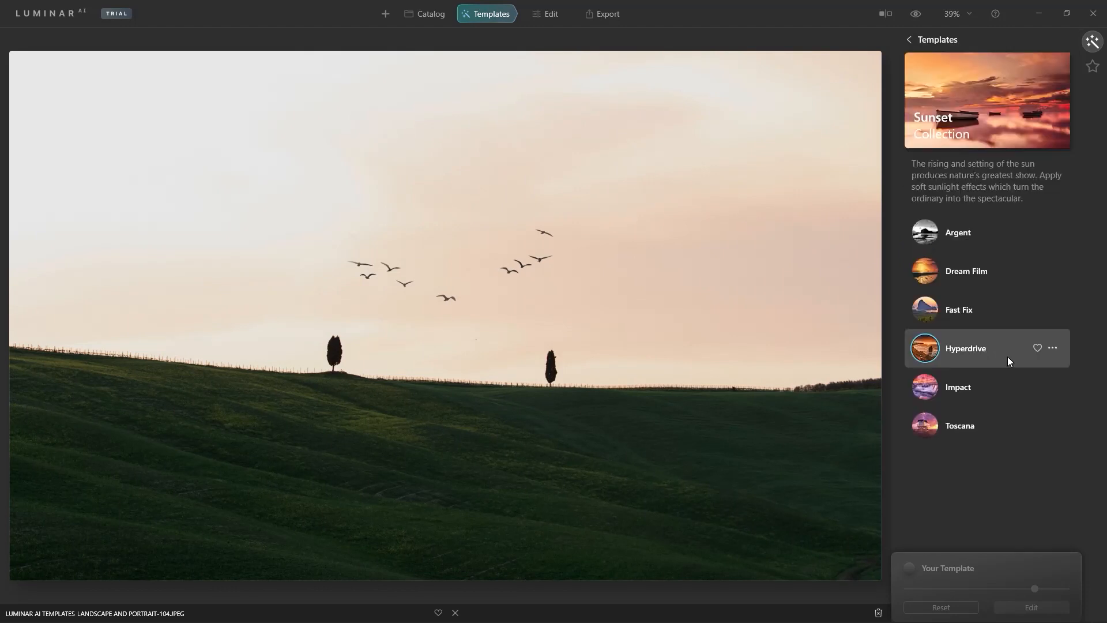
left_click(957, 231)
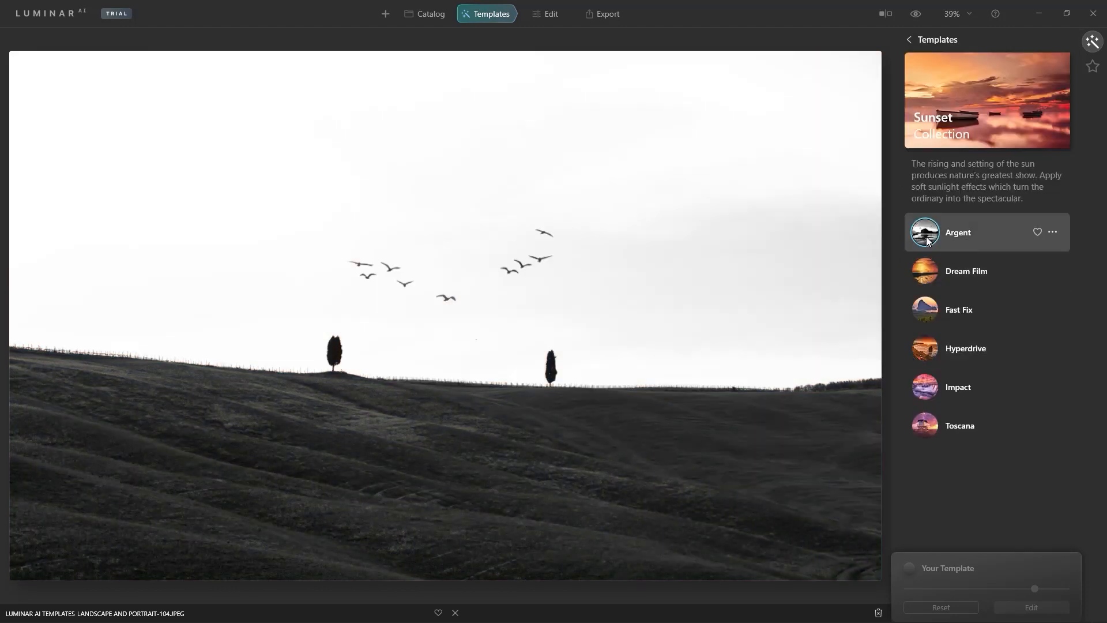
left_click(958, 309)
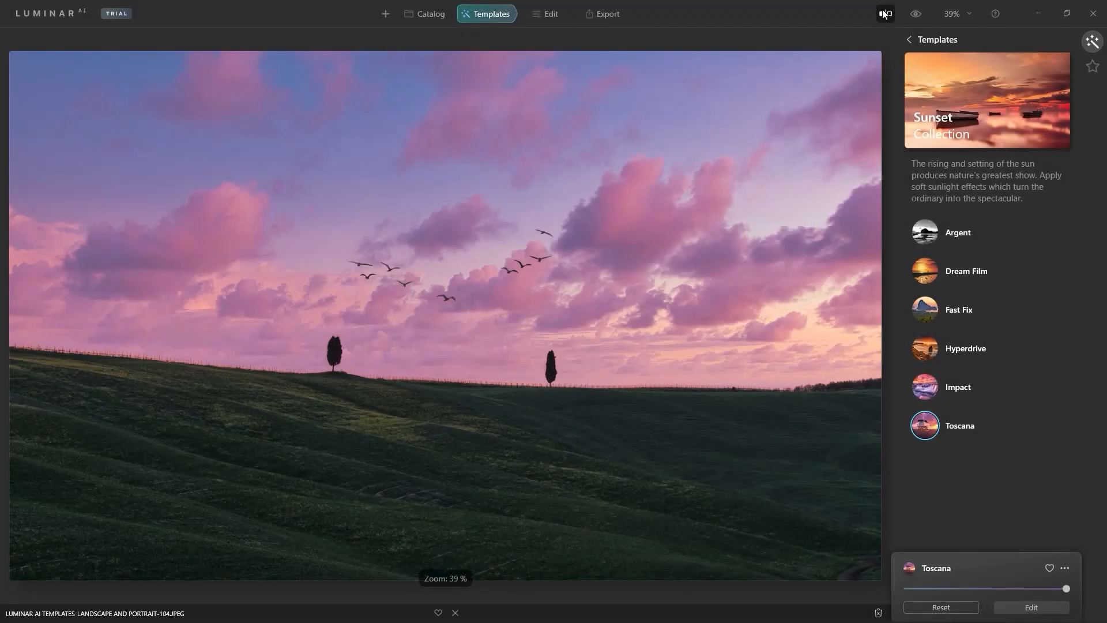
left_click(885, 14)
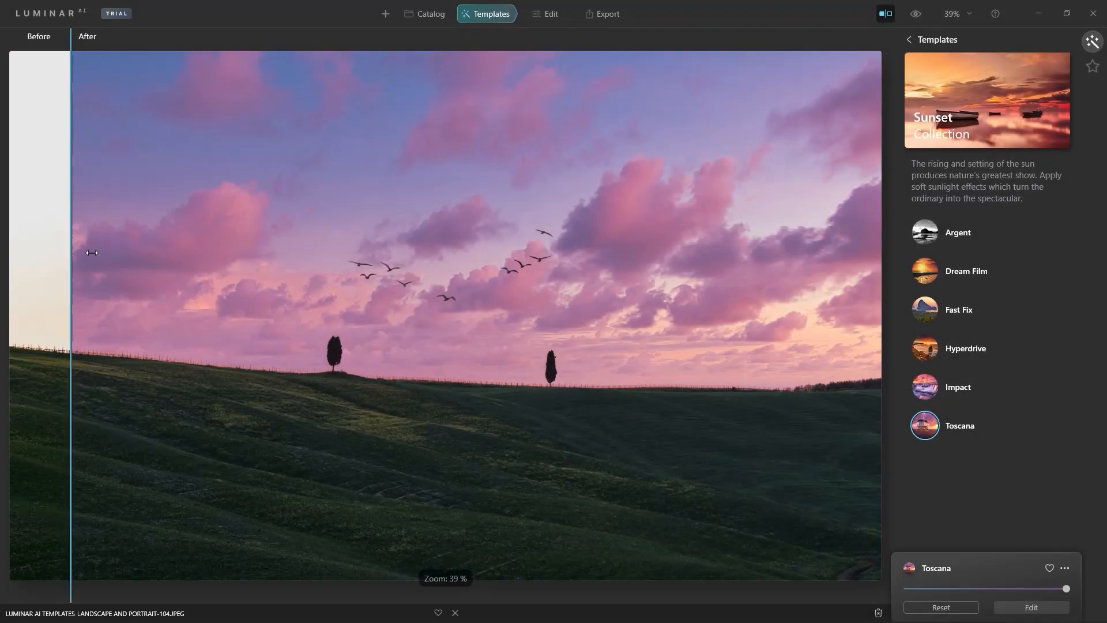
left_click_drag(90, 253, 533, 252)
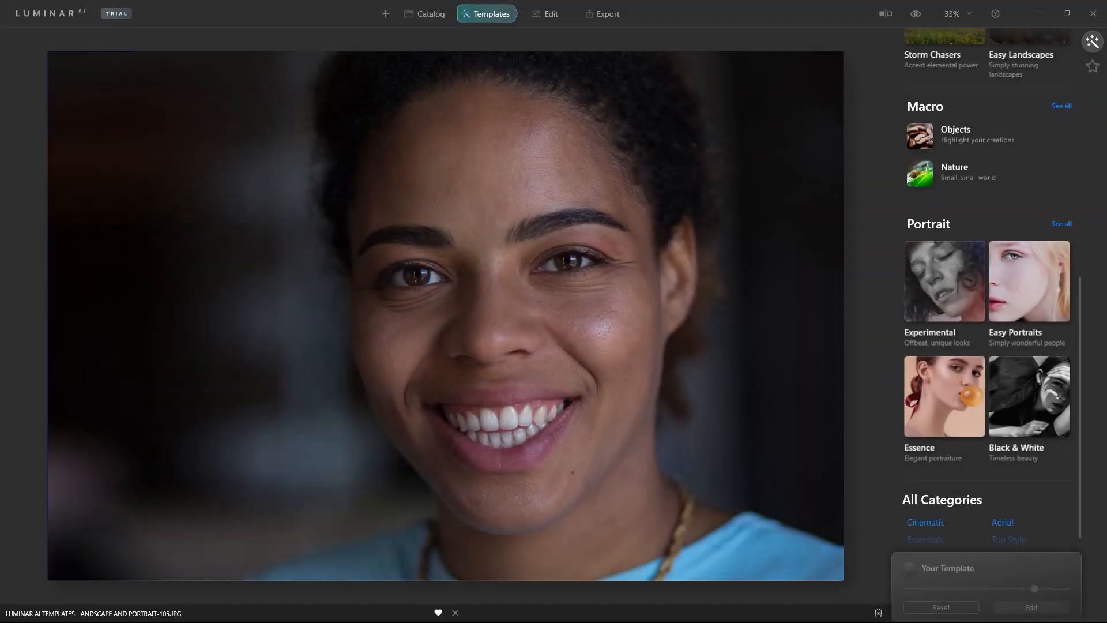
Apply the Essence collection's Flawless template to the portrait
left_click(944, 395)
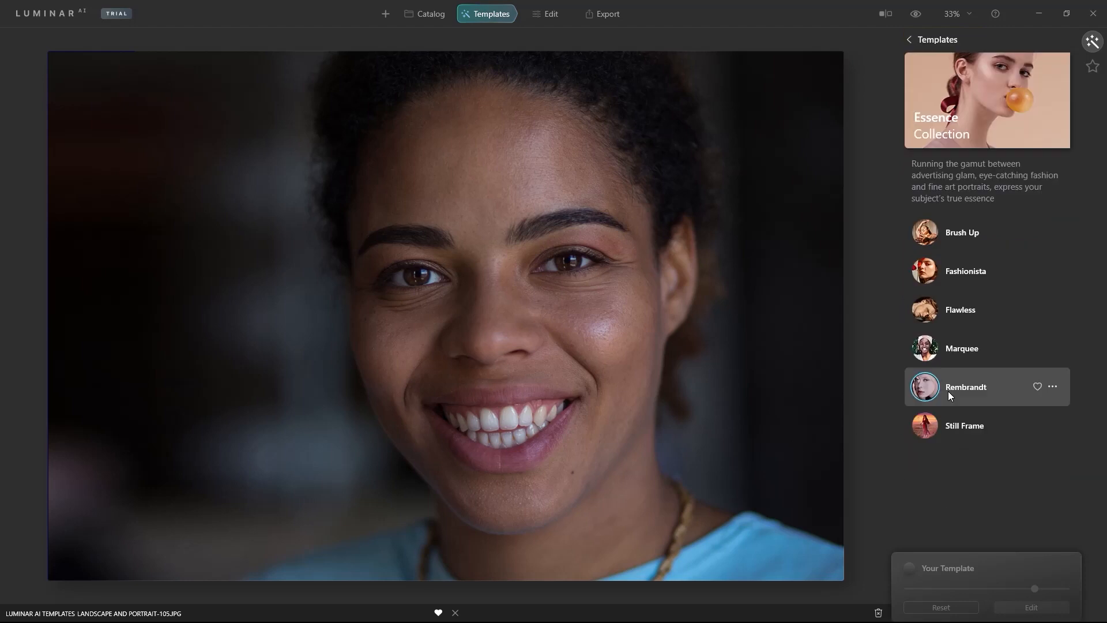
left_click(961, 309)
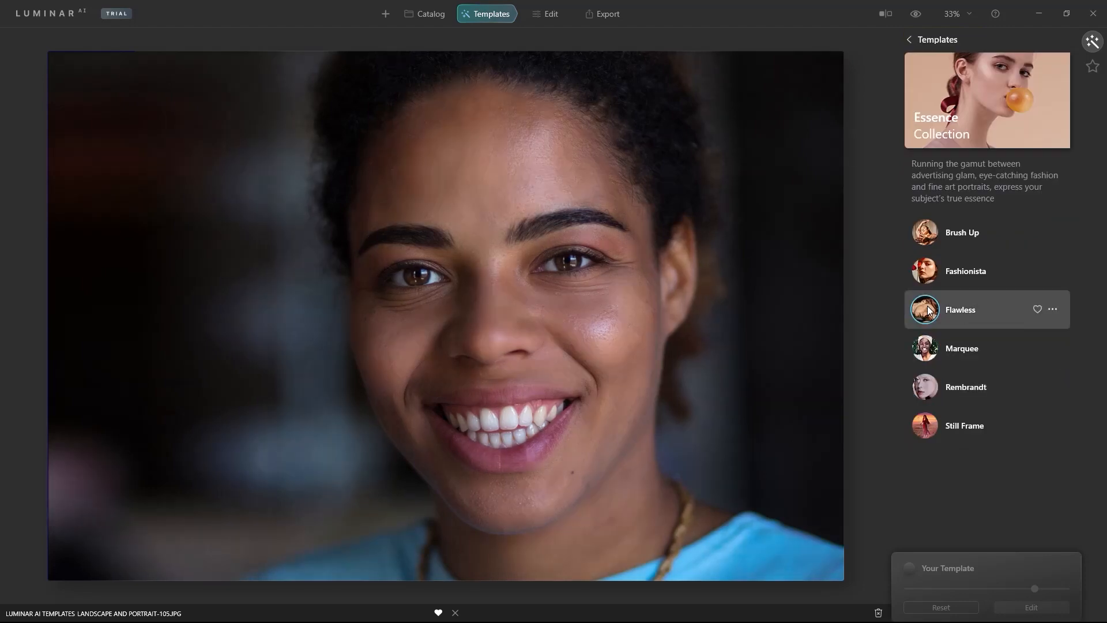
left_click(961, 309)
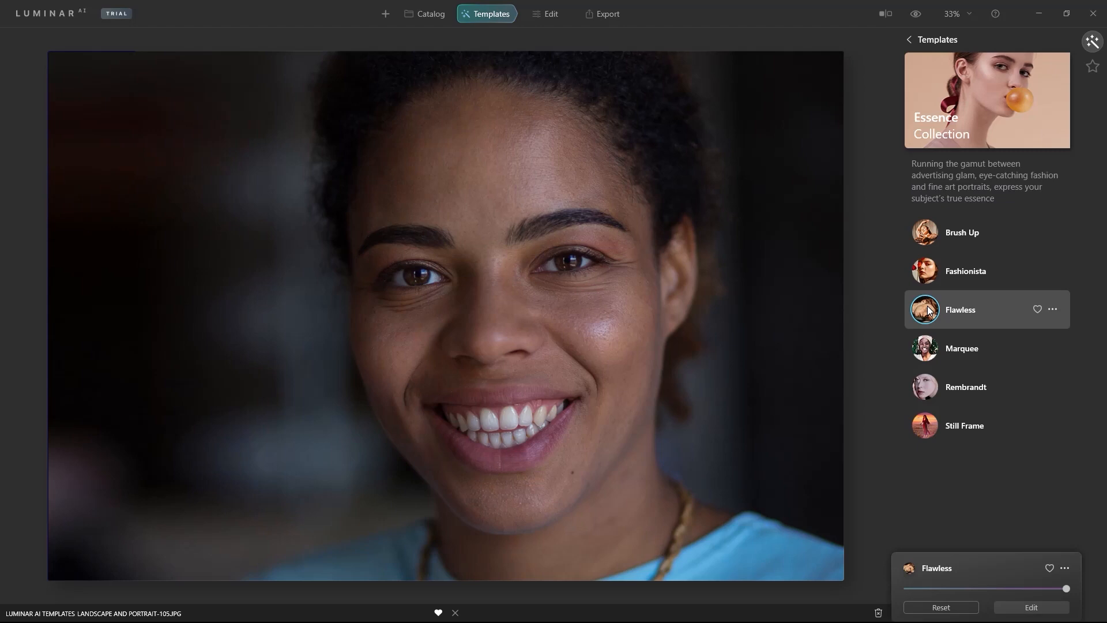
scroll("up", 3)
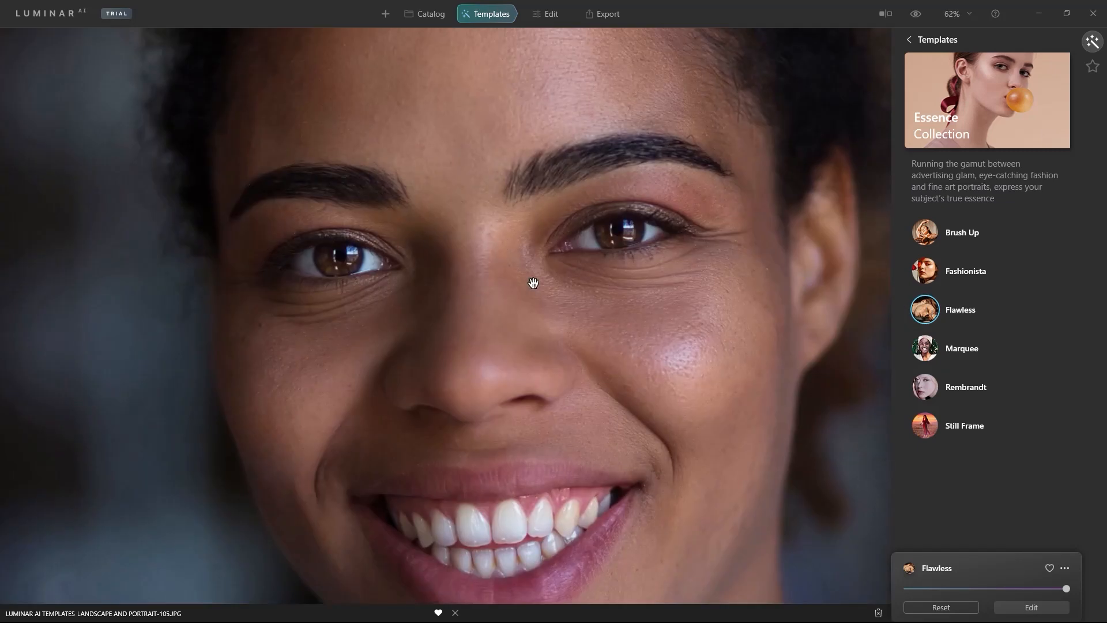
mouse_move(603, 411)
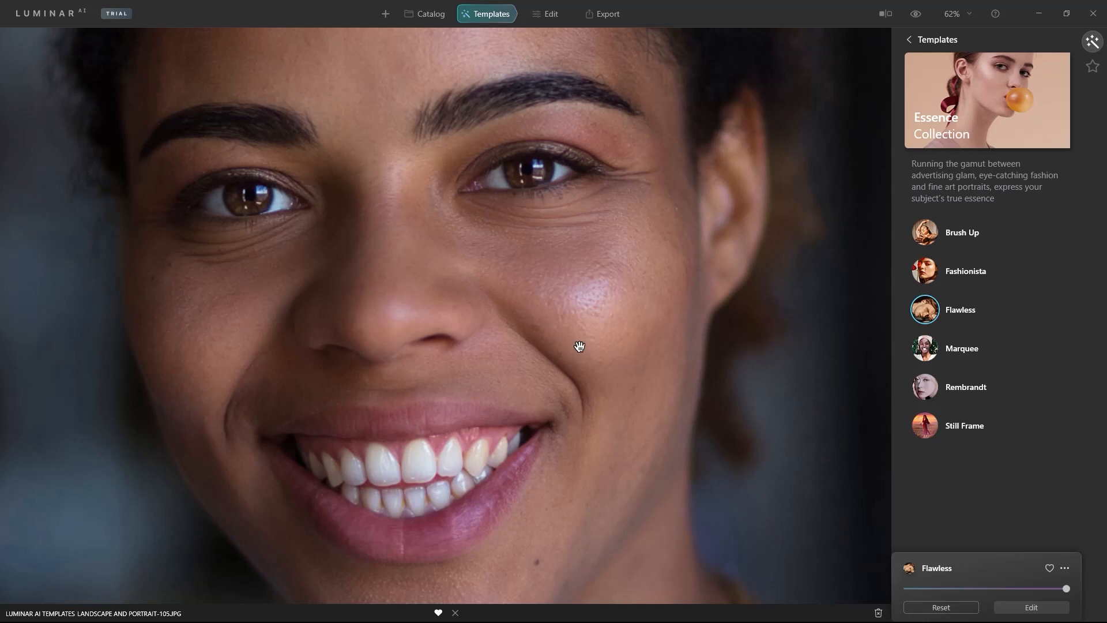
mouse_move(586, 301)
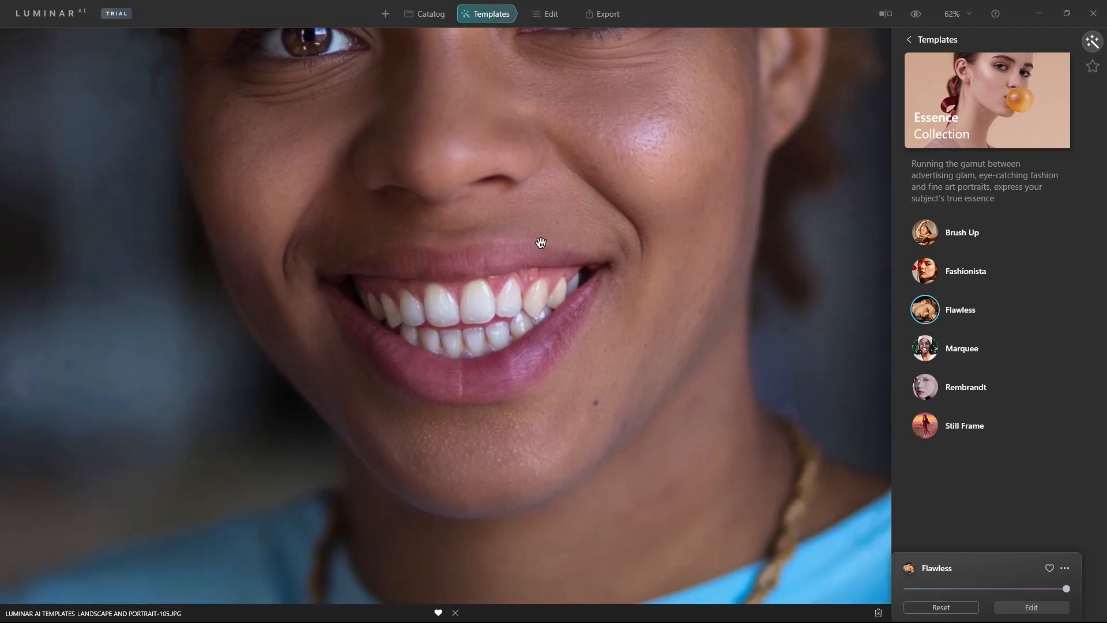
mouse_move(517, 415)
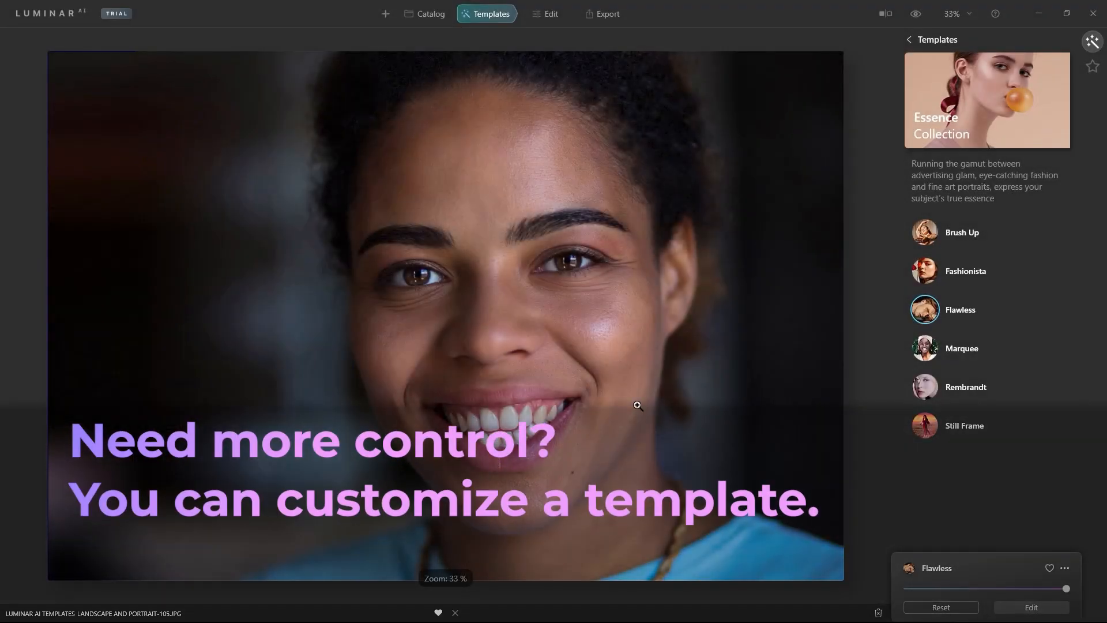
Switch the Flawless portrait into Edit and show its Portrait/Skin adjustments
left_click(550, 14)
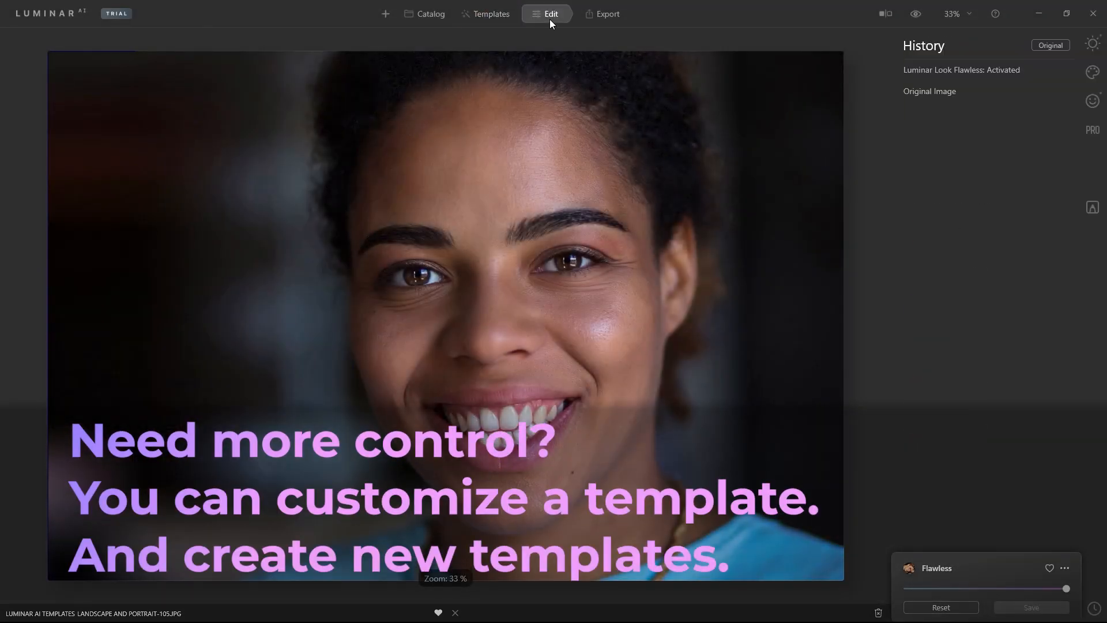
left_click(1093, 101)
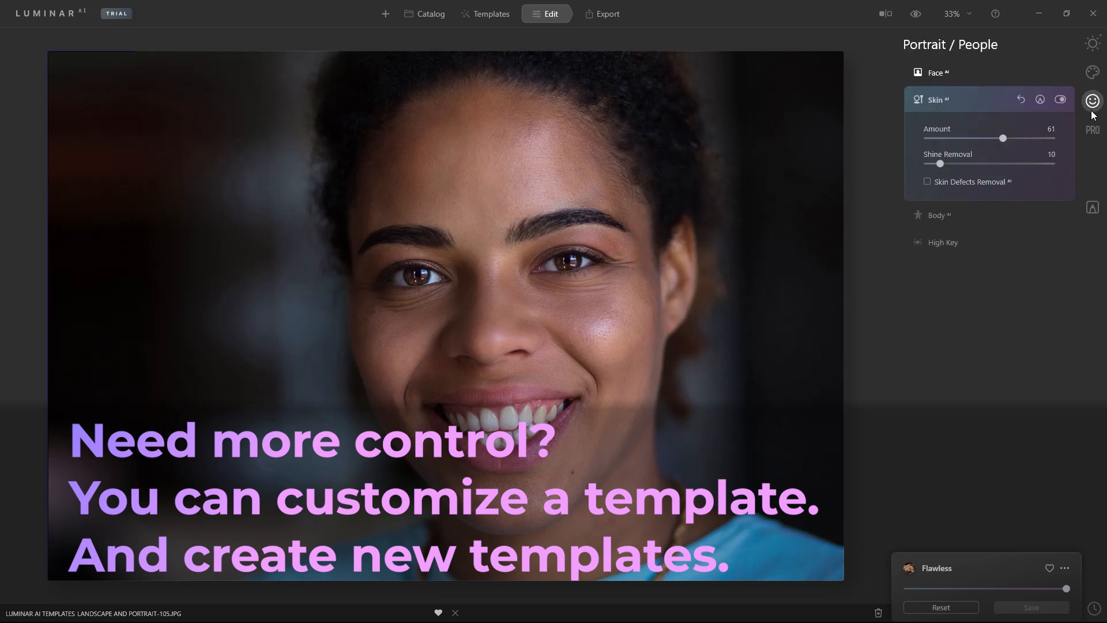